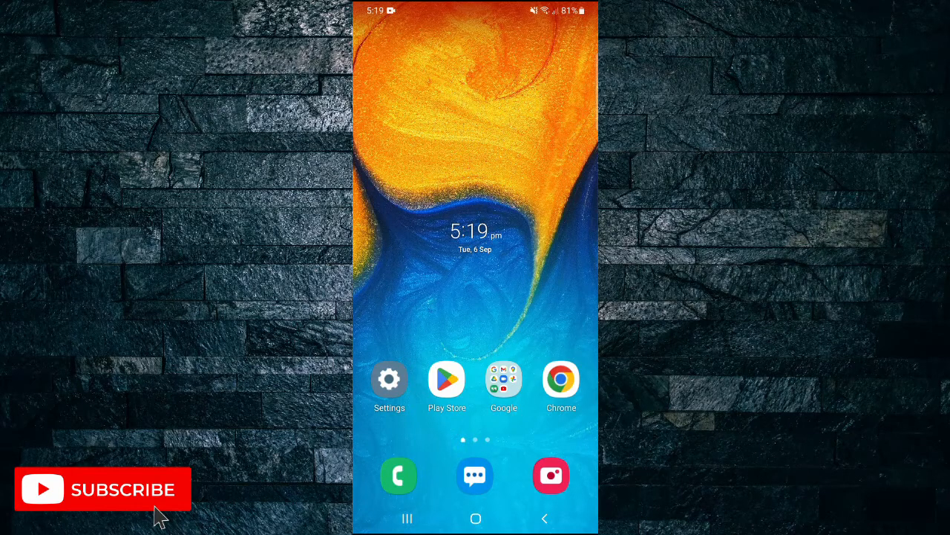
Step: Launch the Google app from the Google apps folder on the home screen
click(504, 381)
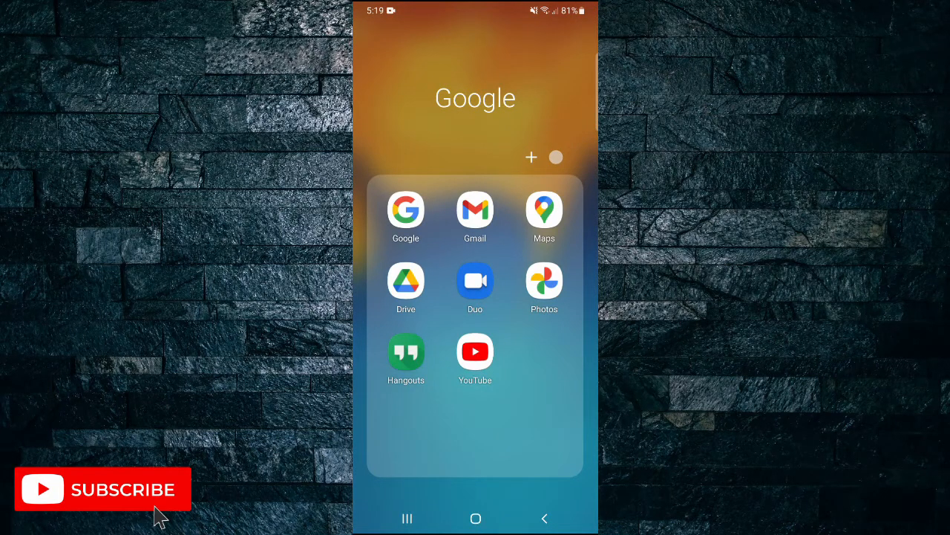
click(406, 210)
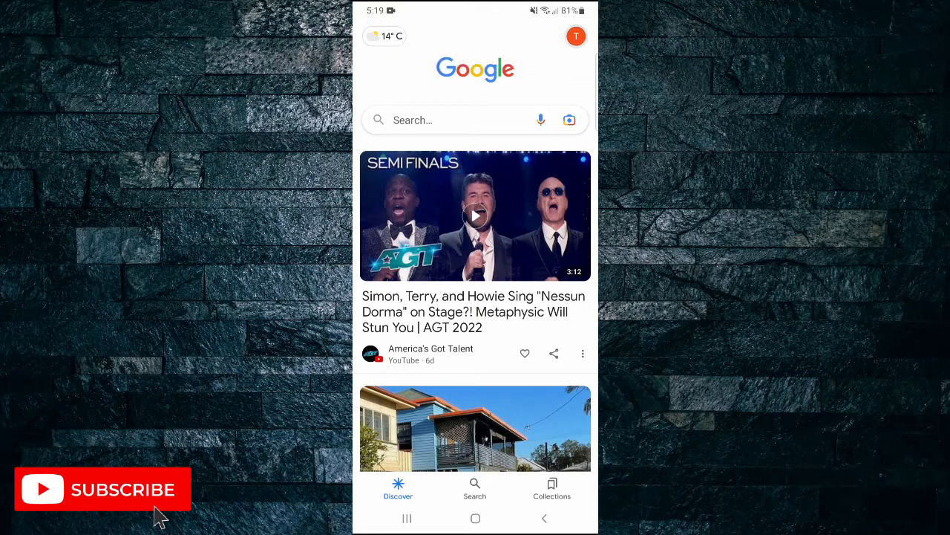
Step: Reach Google Assistant settings through the account menu's Settings entry
click(576, 35)
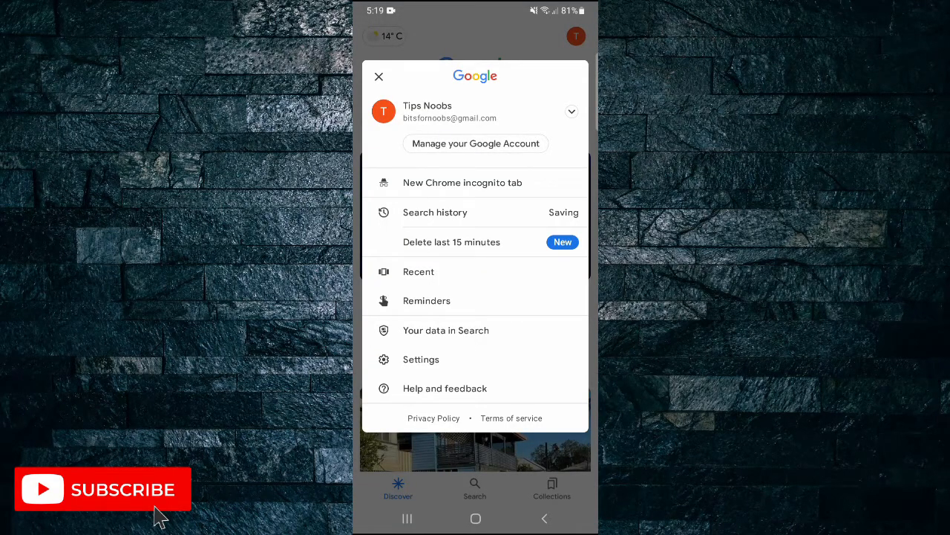
click(379, 77)
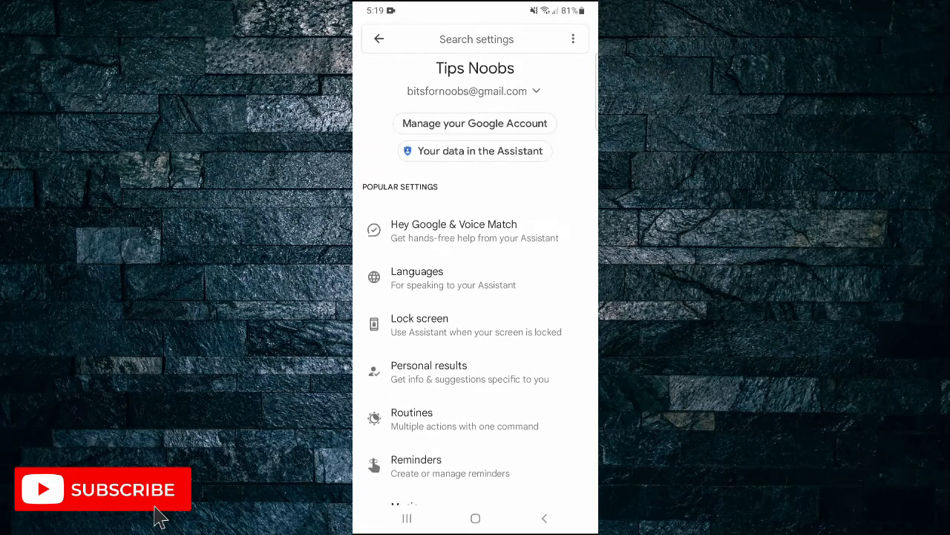
Step: Open Hey Google & Voice Match from the Popular settings list
scroll(down, 3)
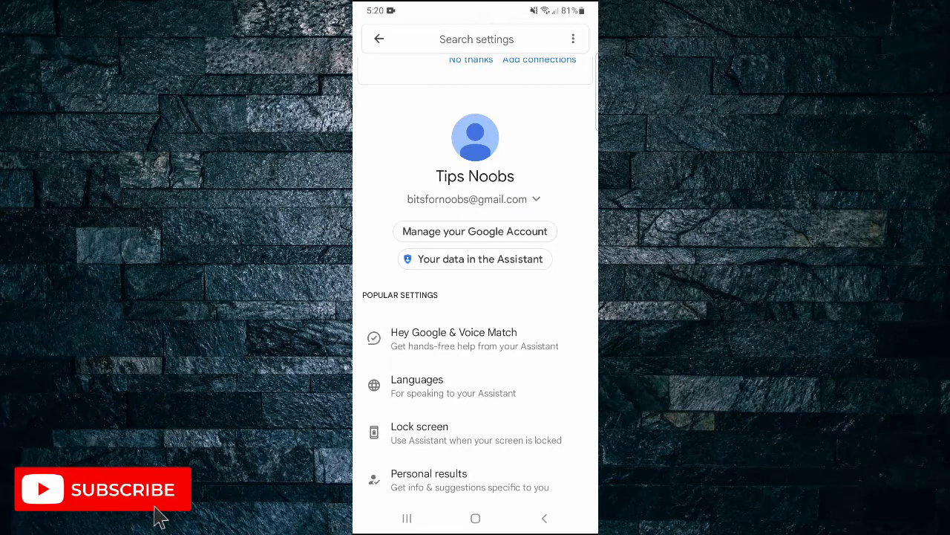
click(455, 339)
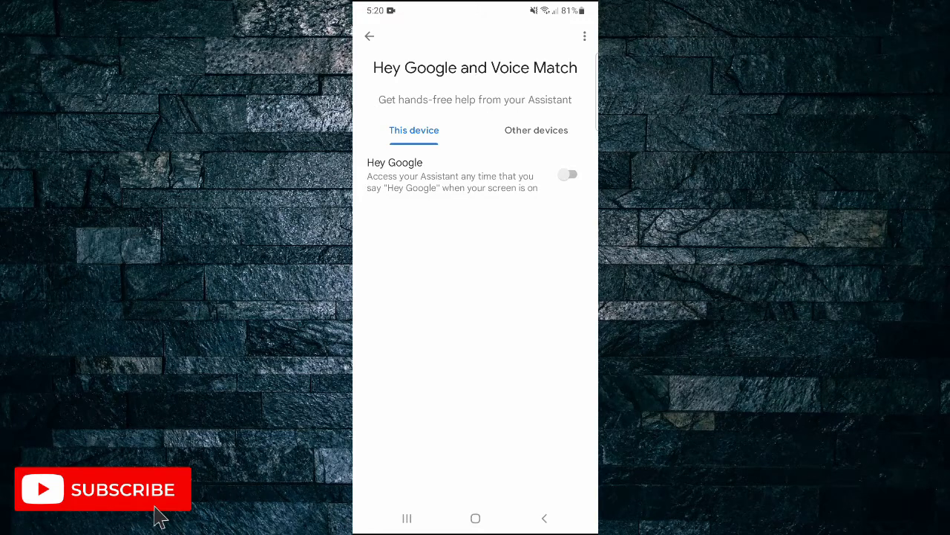
Step: Switch Hey Google off for this device and acknowledge the While driving notice
click(567, 175)
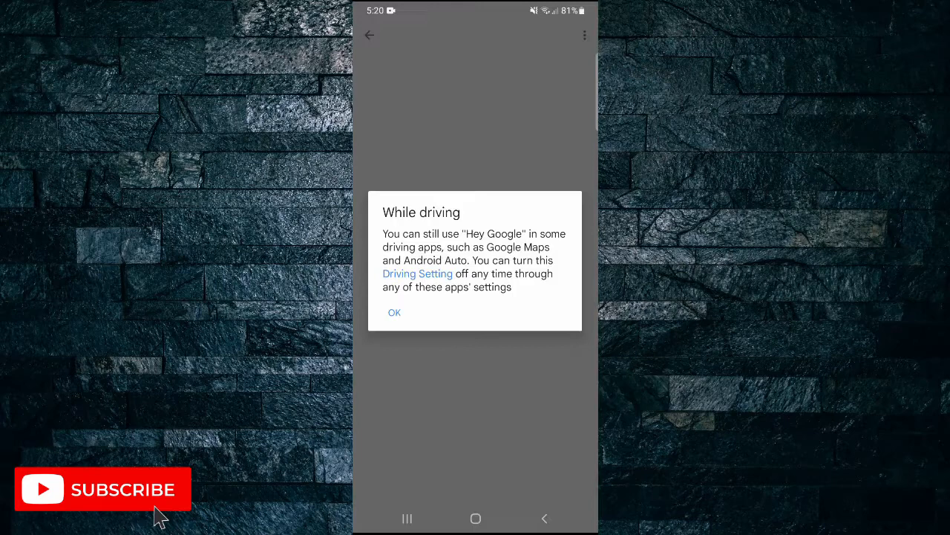
click(395, 312)
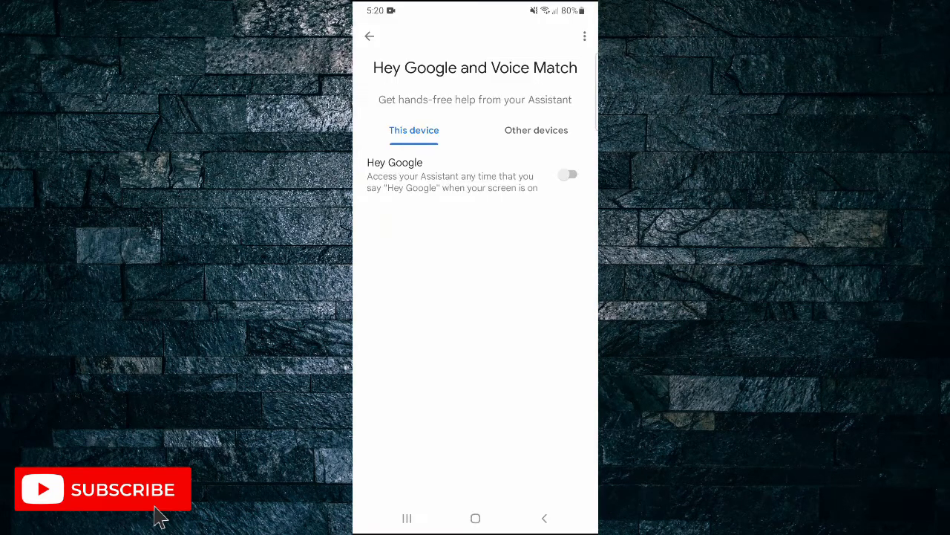